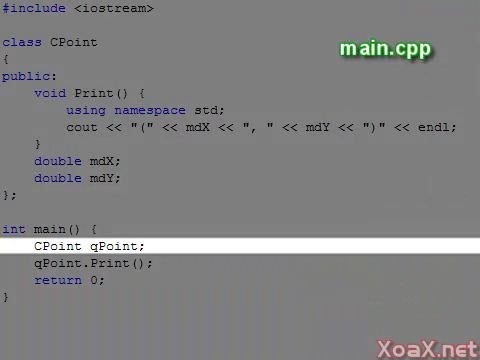
Run the program, then scroll down to the constructor and main code being edited.
key("F5")
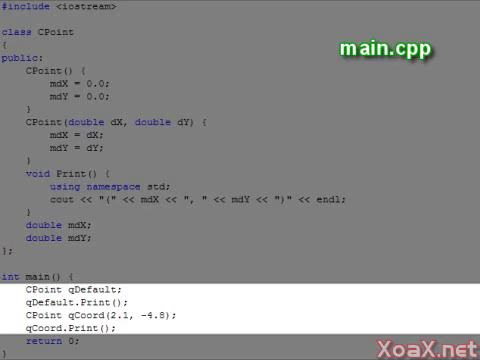
scroll("down", 3)
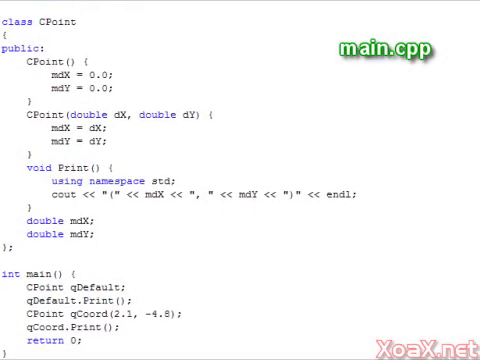
scroll("down", 3)
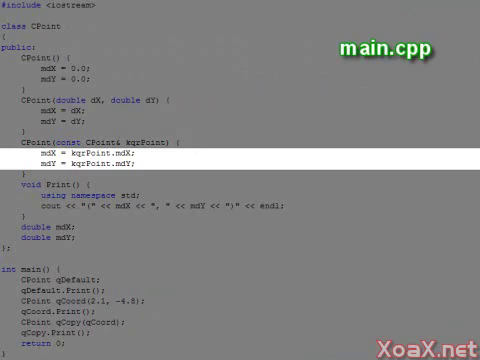
Scroll down to the CPoint class where the copy constructor is added.
scroll("down", 3)
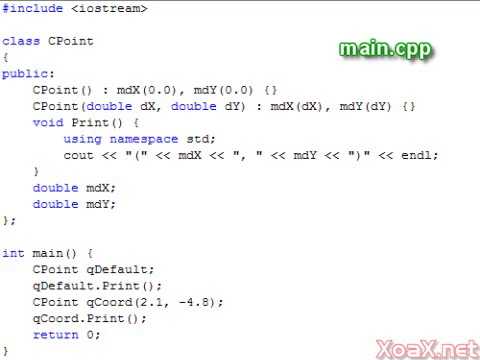
Build and run so the console prints (0, 0) and (2.1, -4.8).
key("F5")
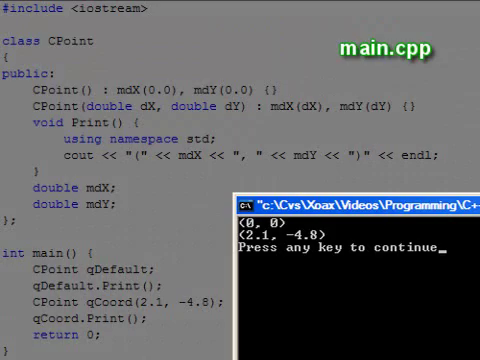